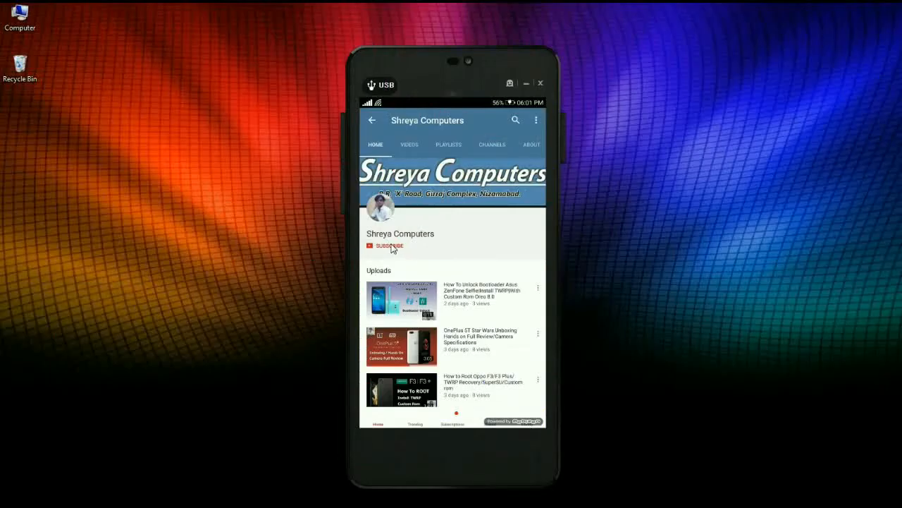
Step: Subscribe to the Shreya Computers channel from its channel page
click(388, 246)
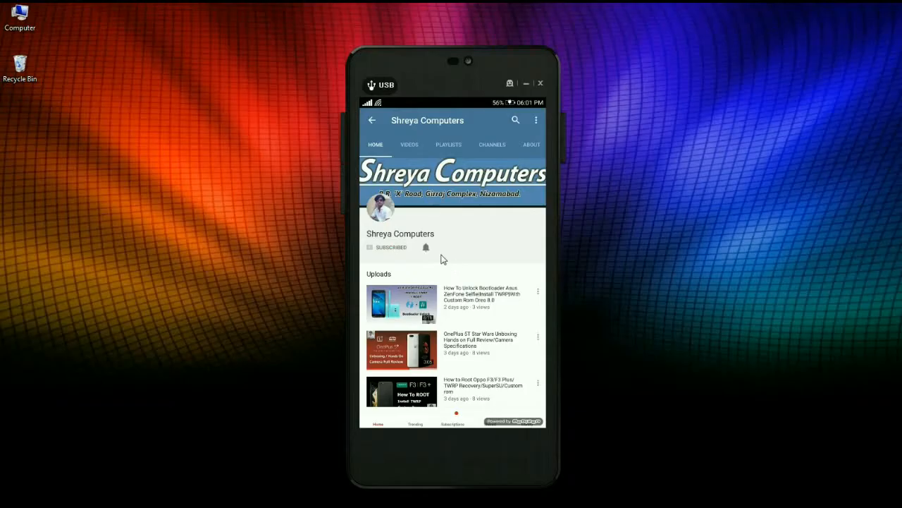